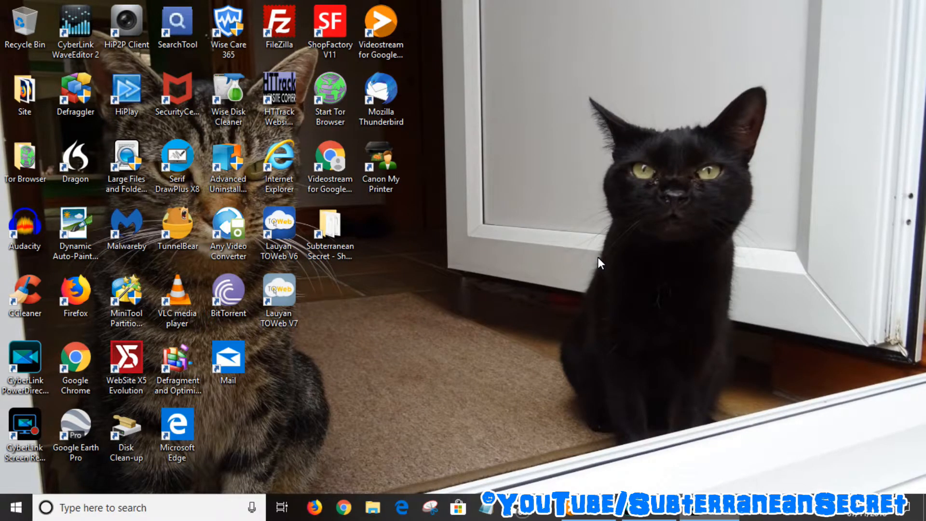
{"action": "mouse_move", "coordinate": [596, 290]}
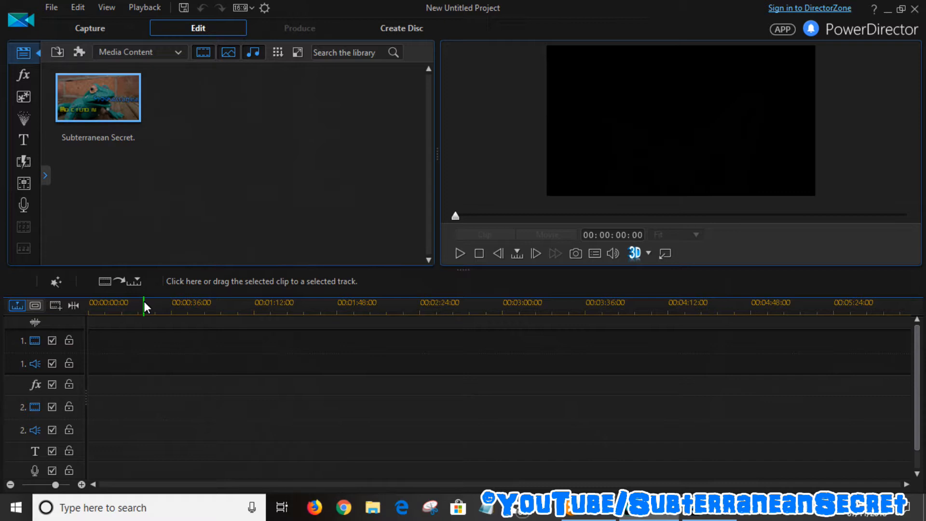
{"action": "mouse_move", "coordinate": [110, 78]}
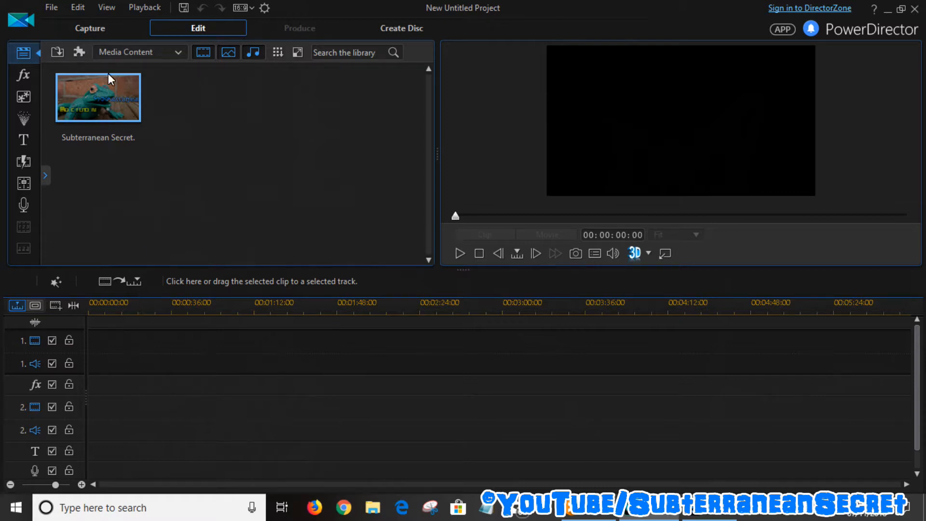
- Start importing media files and browse This PC into the Videos folder for the dashcam clip
{"action": "left_click", "coordinate": [56, 52]}
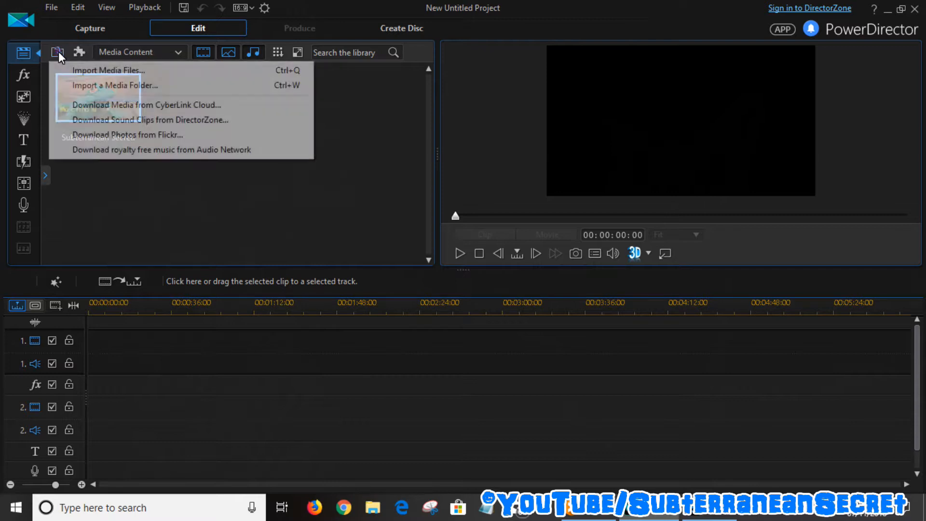
{"action": "left_click", "coordinate": [108, 69]}
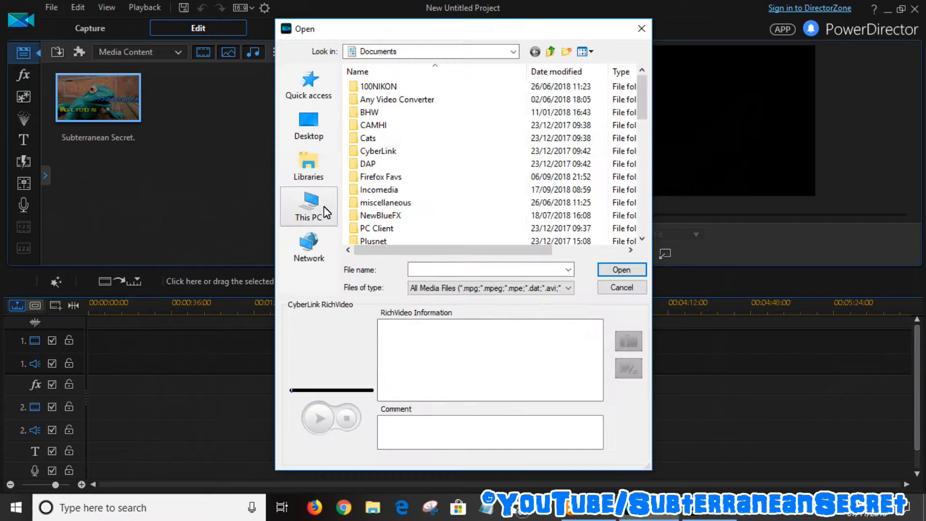
{"action": "left_click", "coordinate": [309, 207]}
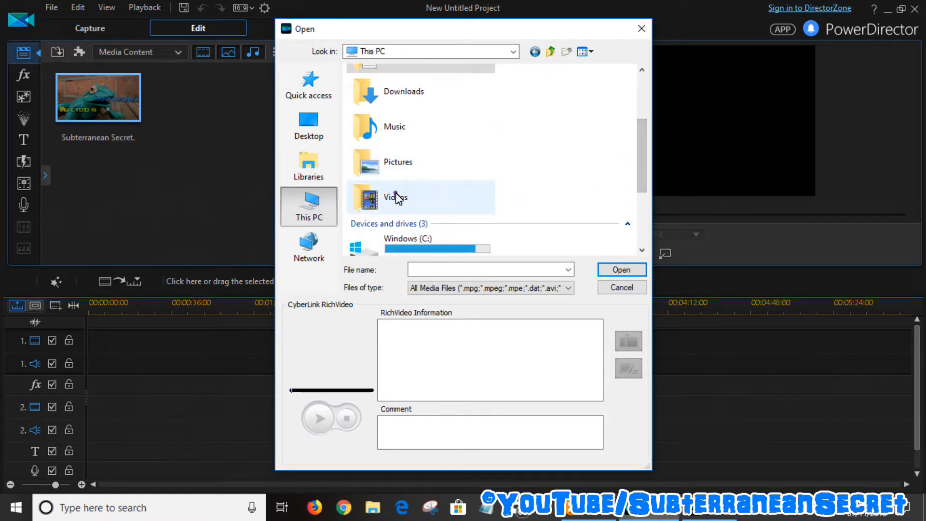
{"action": "double_click", "coordinate": [394, 196]}
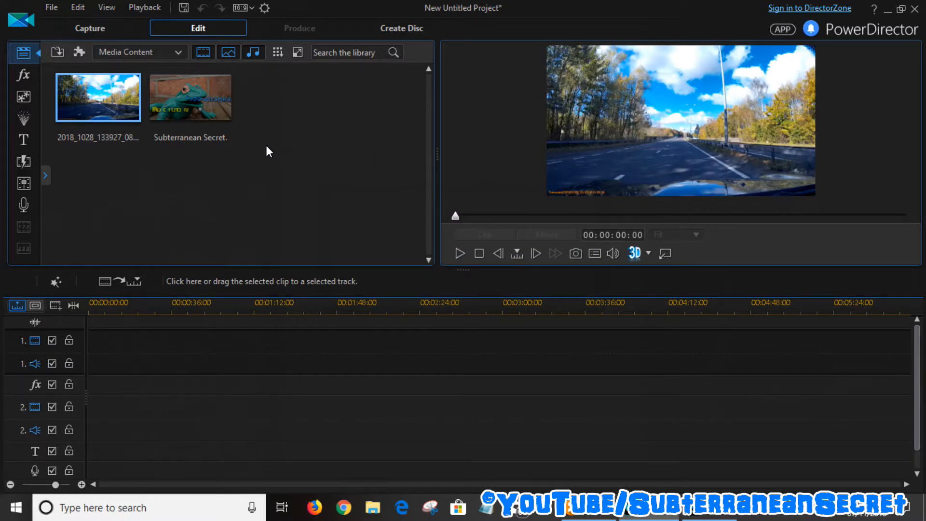
{"action": "mouse_move", "coordinate": [117, 343]}
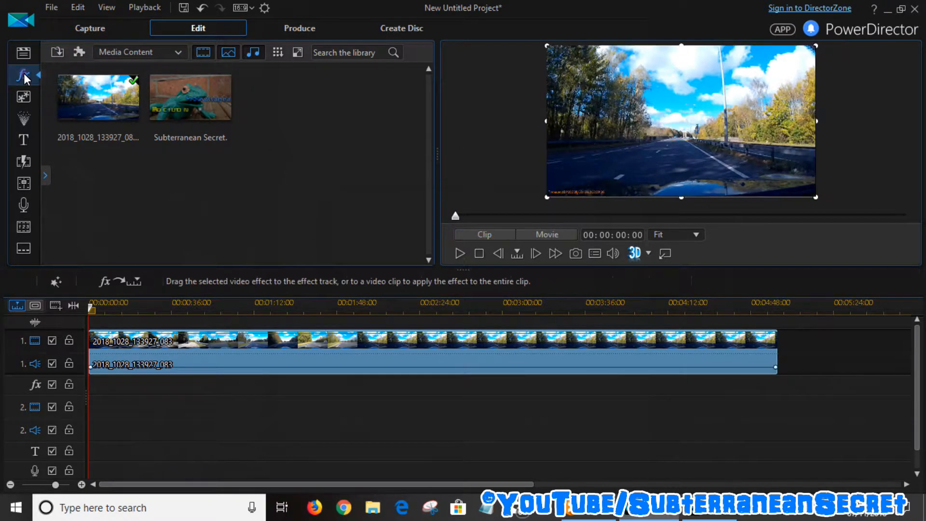
- Browse the Effect Room's Visual category down toward the Mirror effect
{"action": "left_click", "coordinate": [24, 75]}
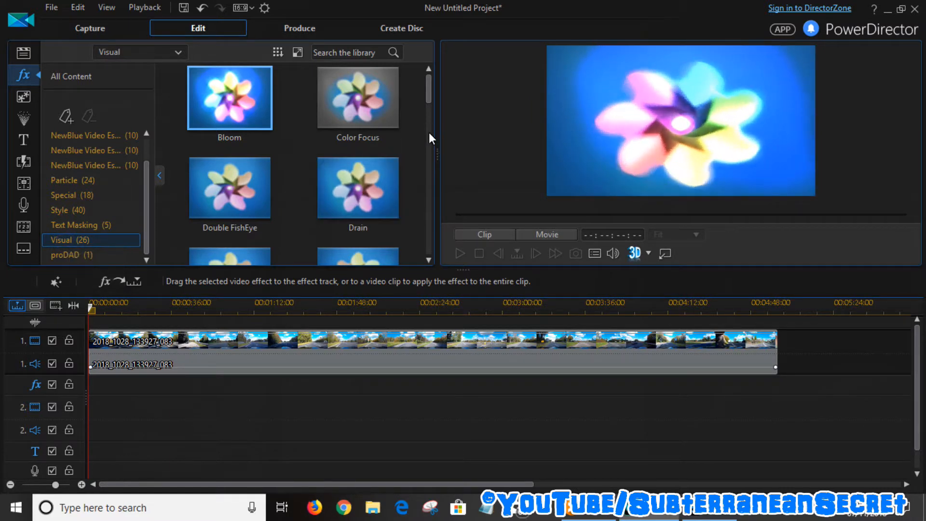
{"action": "scroll", "scroll_direction": "down", "scroll_amount": 3}
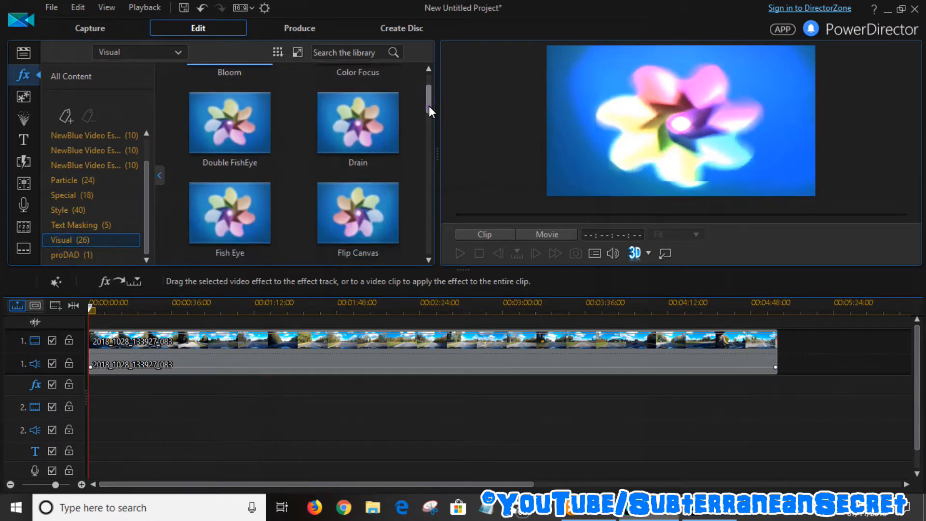
{"action": "scroll", "scroll_direction": "down", "scroll_amount": 3}
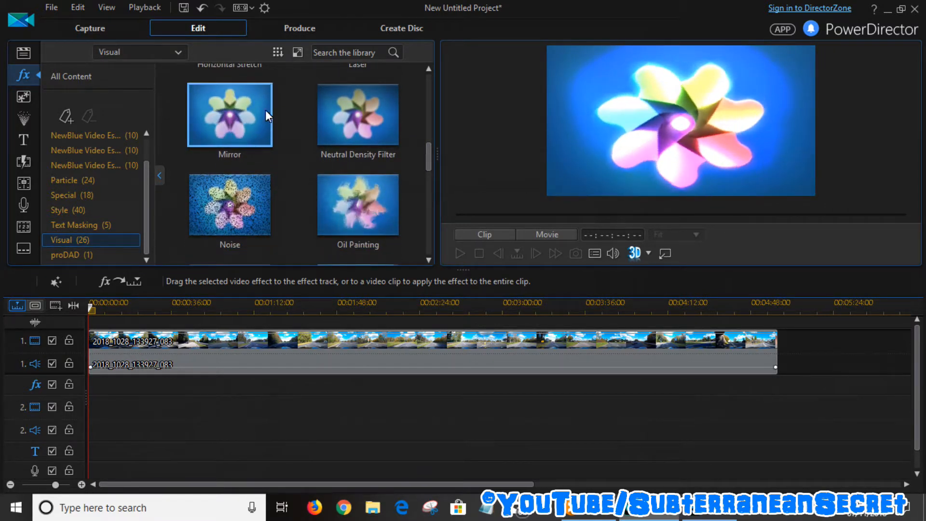
{"action": "mouse_move", "coordinate": [230, 136]}
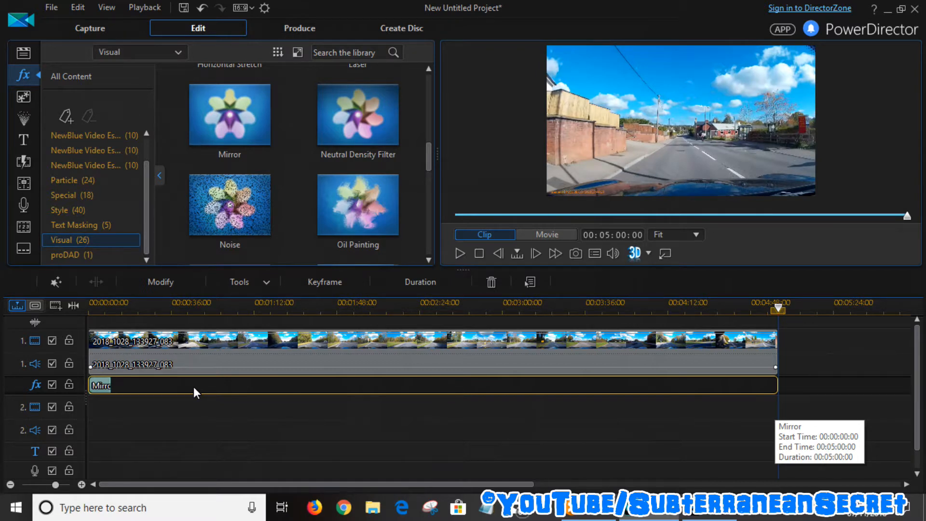
- Remove the Mirror effect from the effect track via its right-click menu
{"action": "right_click", "coordinate": [194, 391]}
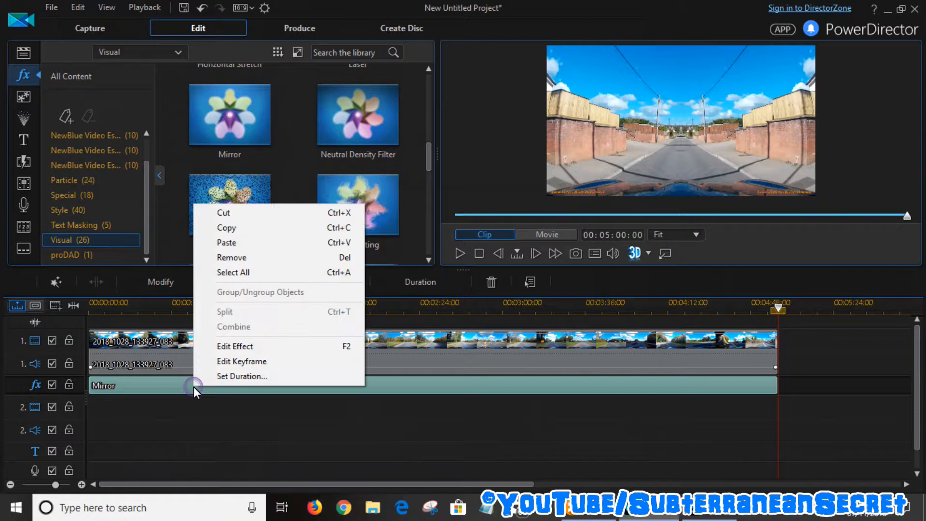
{"action": "left_click", "coordinate": [232, 257]}
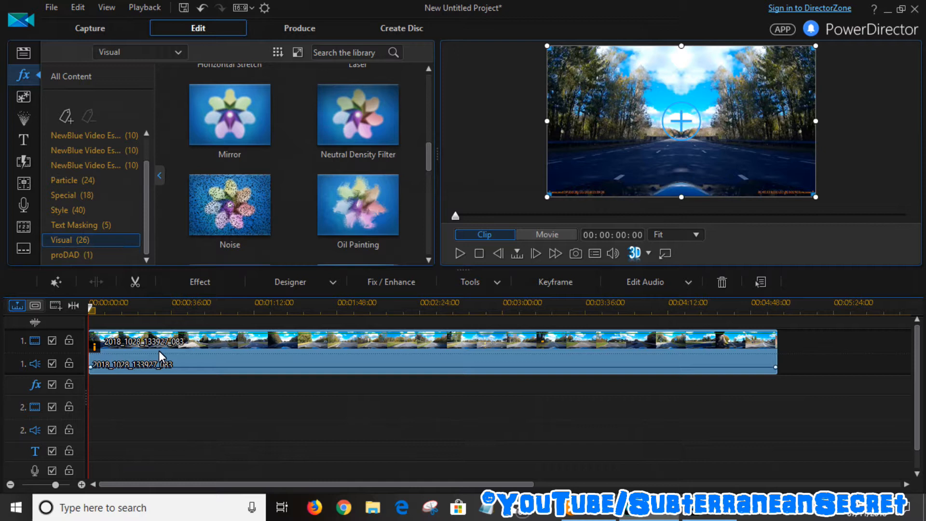
{"action": "mouse_move", "coordinate": [160, 333]}
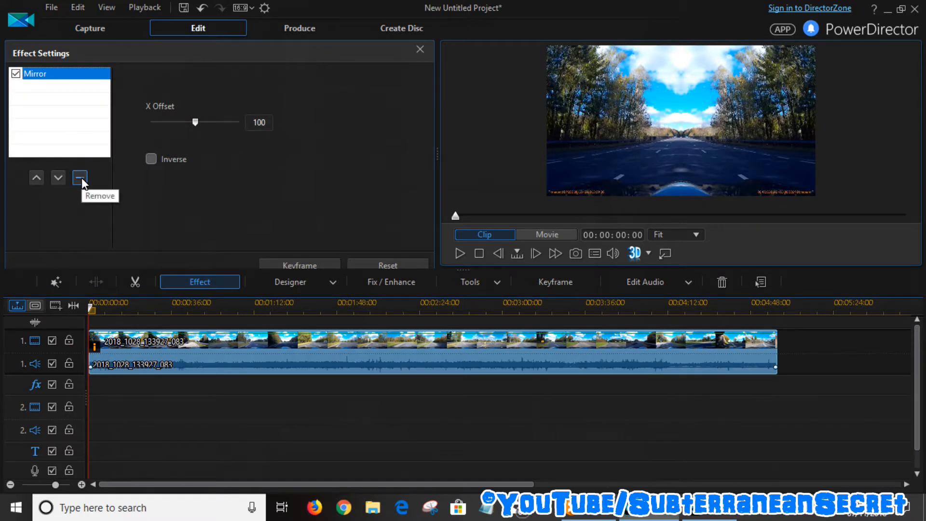
{"action": "mouse_move", "coordinate": [80, 178]}
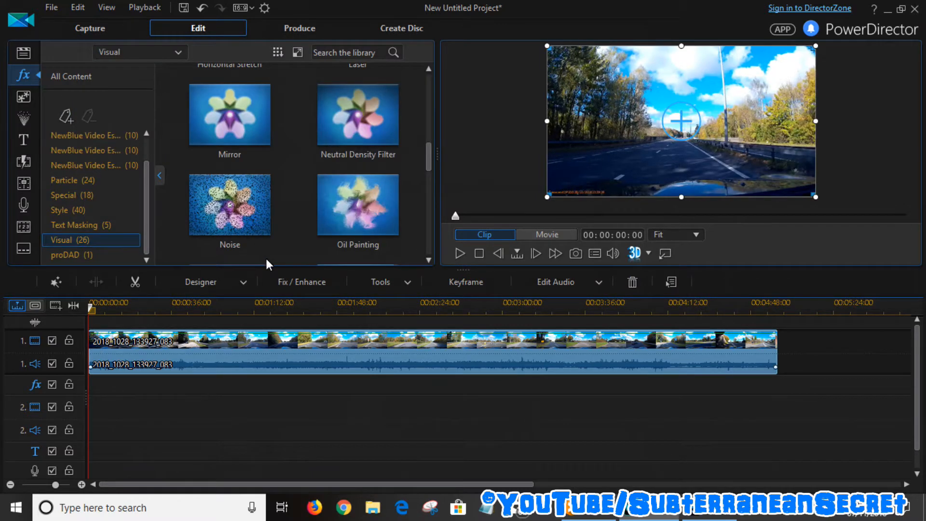
- Place Mirror at the start of the effect track, lengthen it to the clip's end and preview it
{"action": "left_click_drag", "start_coordinate": [230, 114], "coordinate": [155, 275]}
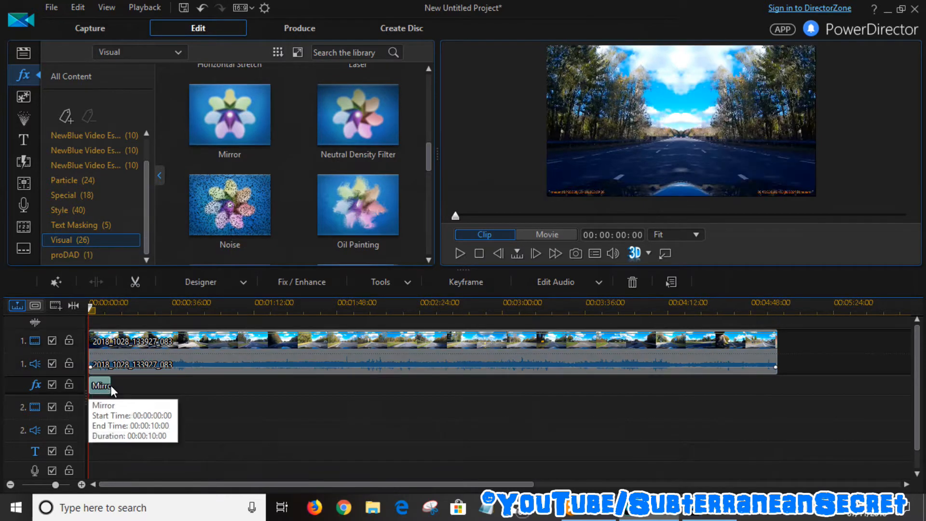
{"action": "left_click", "coordinate": [100, 384]}
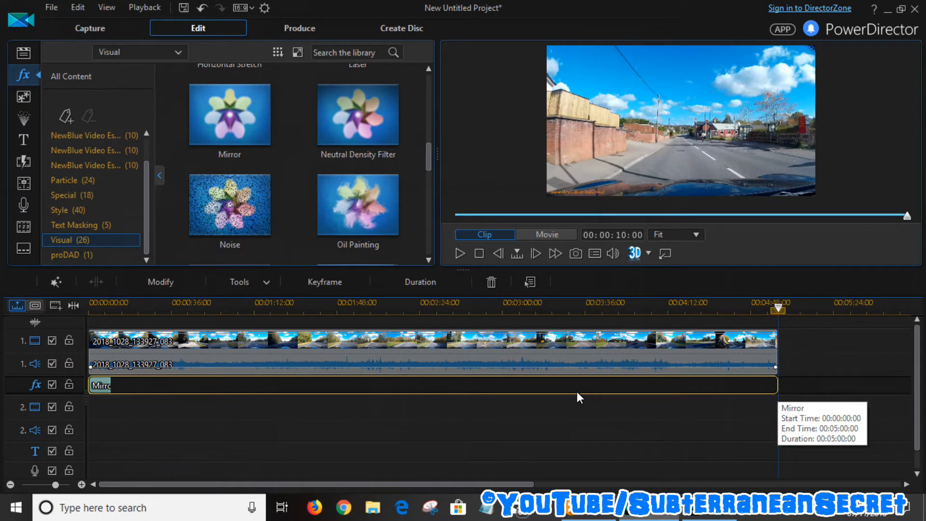
{"action": "mouse_move", "coordinate": [431, 370]}
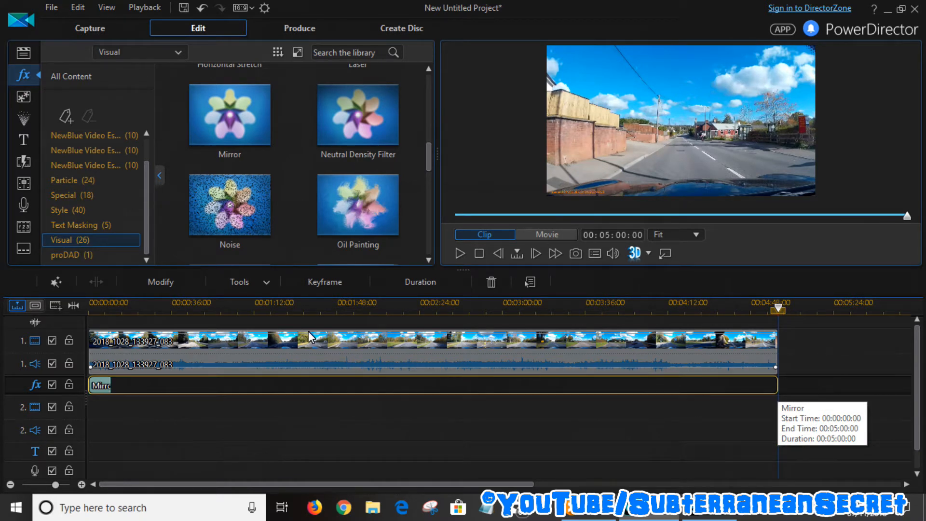
{"action": "left_click", "coordinate": [263, 303]}
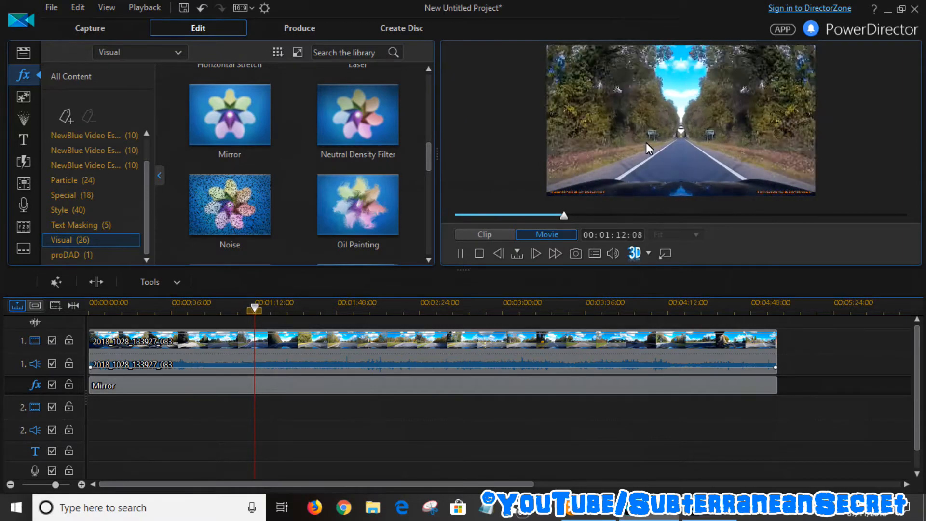
- Play the mirrored road footage briefly, then pause around 1:15 under the bridge
{"action": "left_click", "coordinate": [535, 253]}
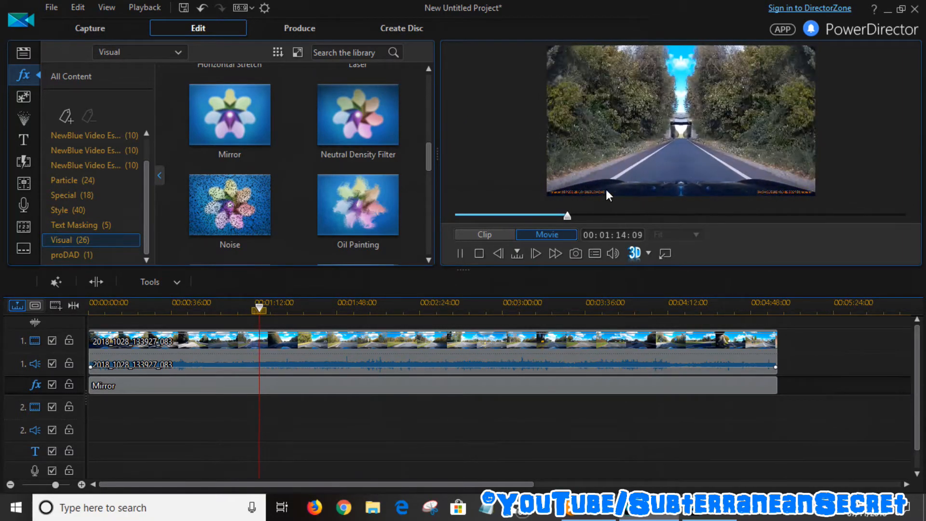
{"action": "left_click", "coordinate": [460, 253]}
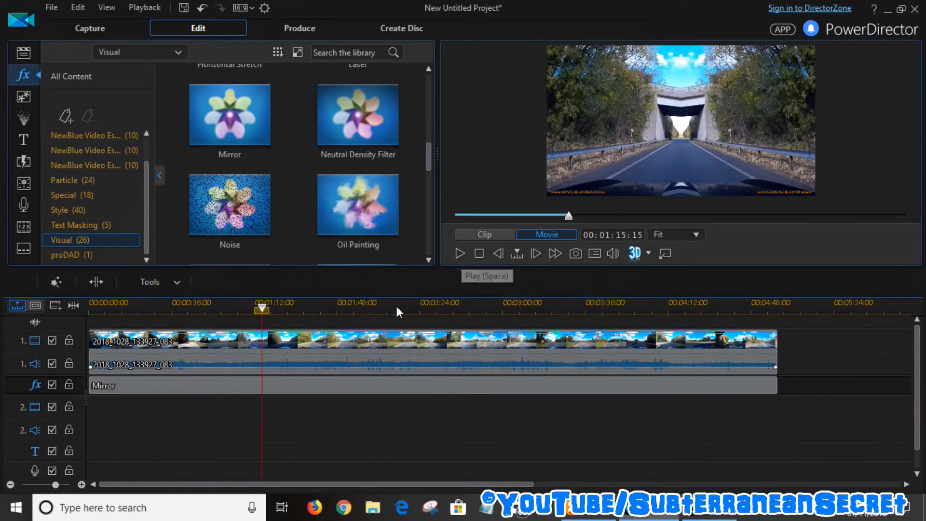
{"action": "mouse_move", "coordinate": [394, 311]}
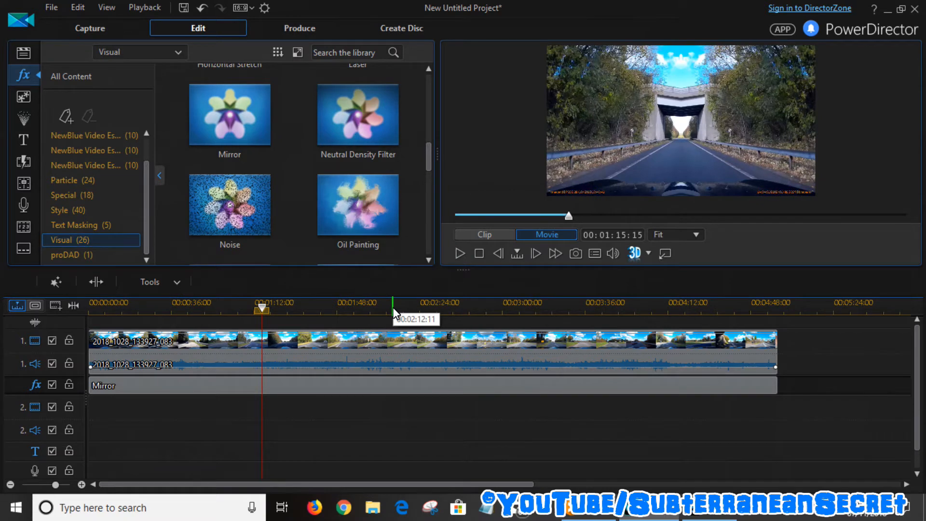
{"action": "mouse_move", "coordinate": [230, 389]}
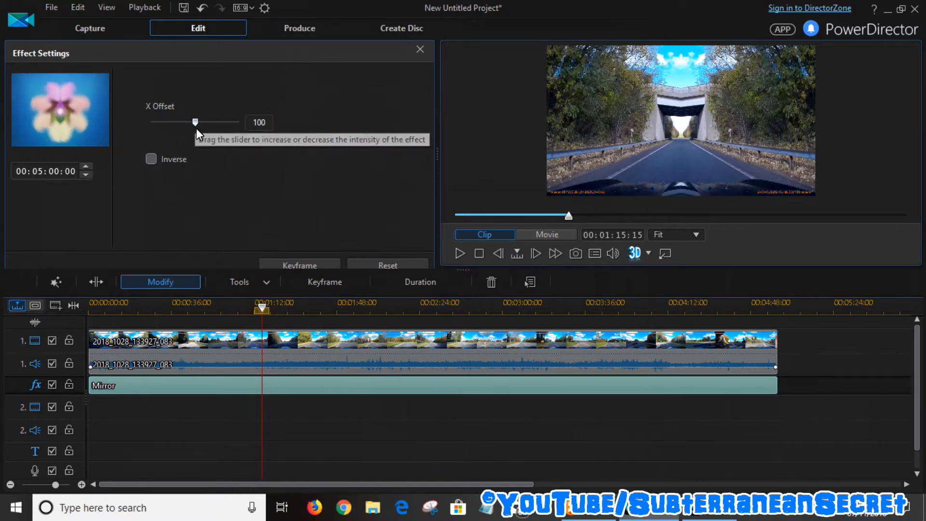
- Try Mirror X Offset values between 18 and 171 to see how the bridge lines up
{"action": "left_click_drag", "start_coordinate": [195, 122], "coordinate": [191, 122]}
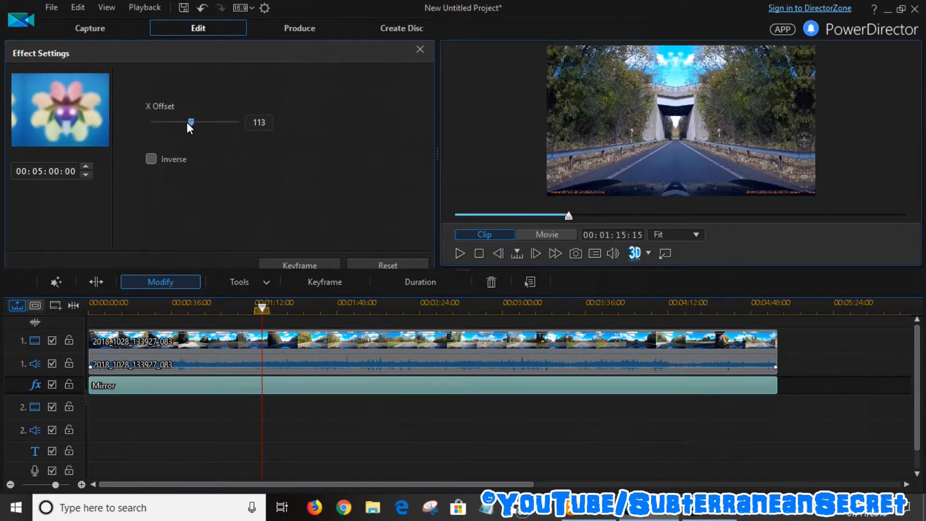
{"action": "left_click_drag", "start_coordinate": [190, 121], "coordinate": [219, 121]}
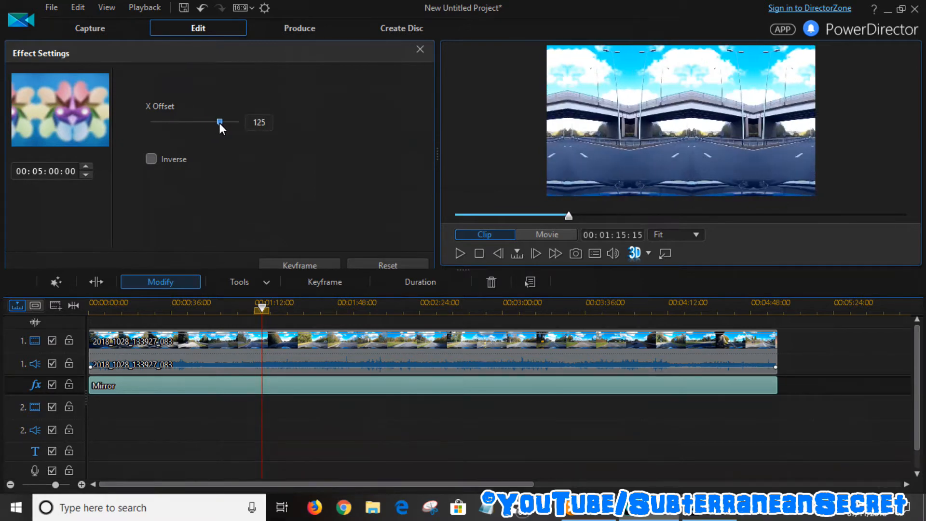
{"action": "left_click_drag", "start_coordinate": [220, 122], "coordinate": [176, 121]}
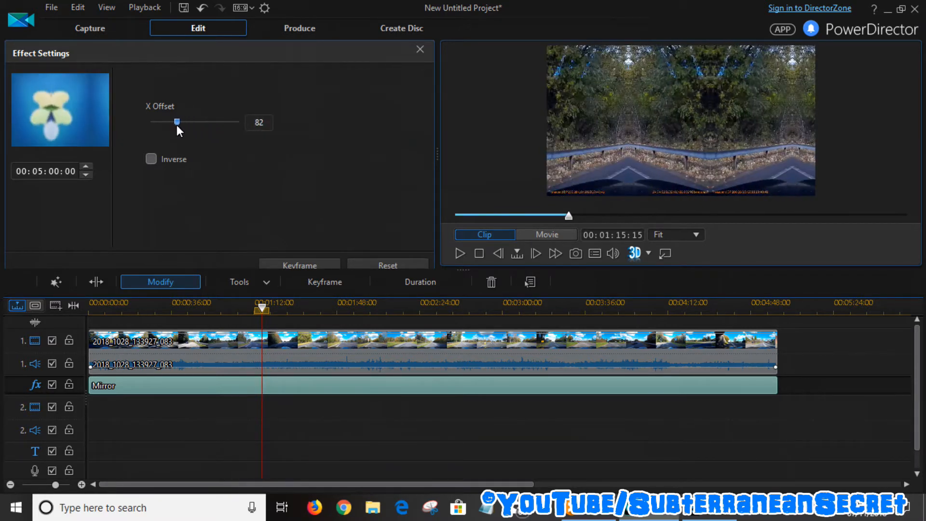
{"action": "left_click_drag", "start_coordinate": [178, 122], "coordinate": [203, 121]}
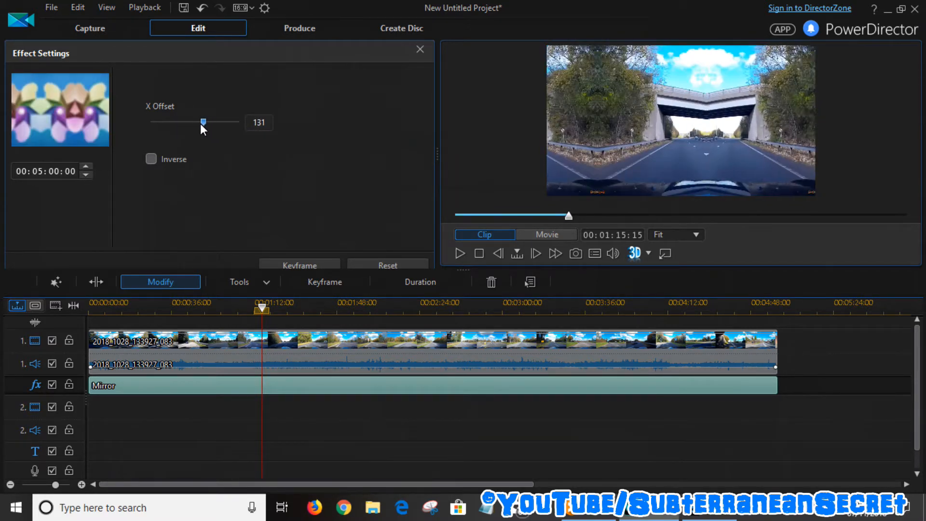
{"action": "left_click_drag", "start_coordinate": [204, 122], "coordinate": [196, 122]}
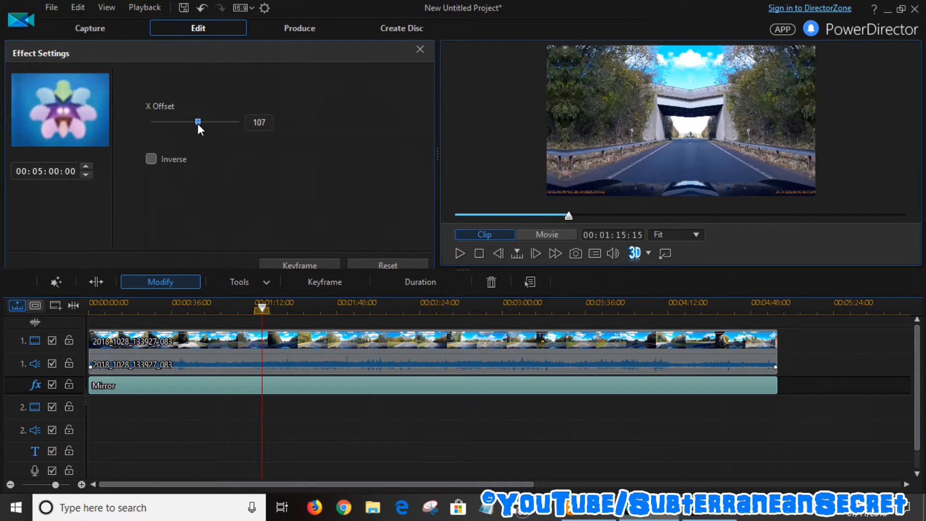
{"action": "left_click_drag", "start_coordinate": [198, 123], "coordinate": [215, 122]}
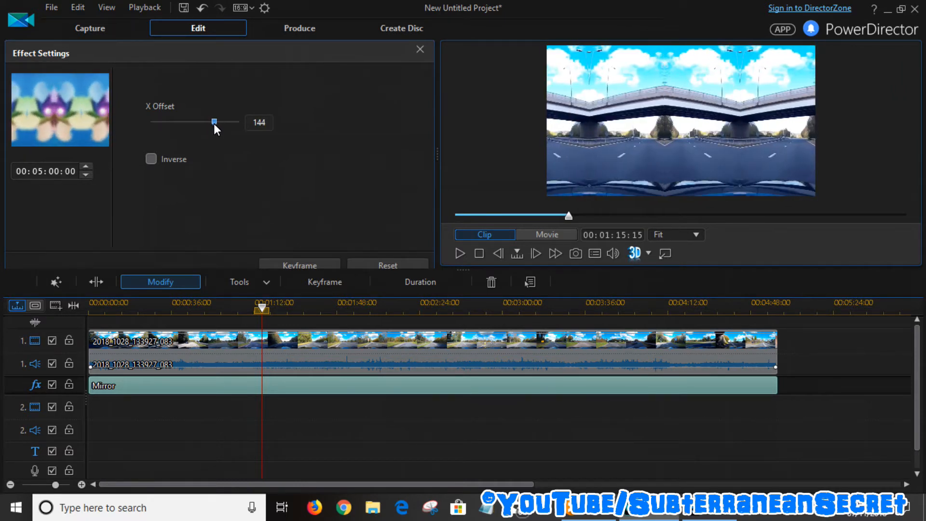
{"action": "left_click_drag", "start_coordinate": [214, 122], "coordinate": [212, 122]}
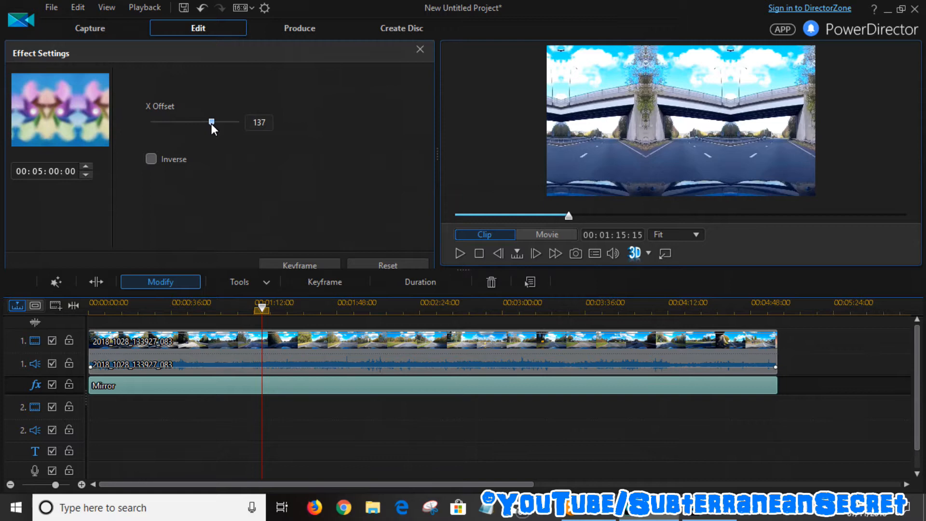
{"action": "left_click_drag", "start_coordinate": [211, 122], "coordinate": [226, 121]}
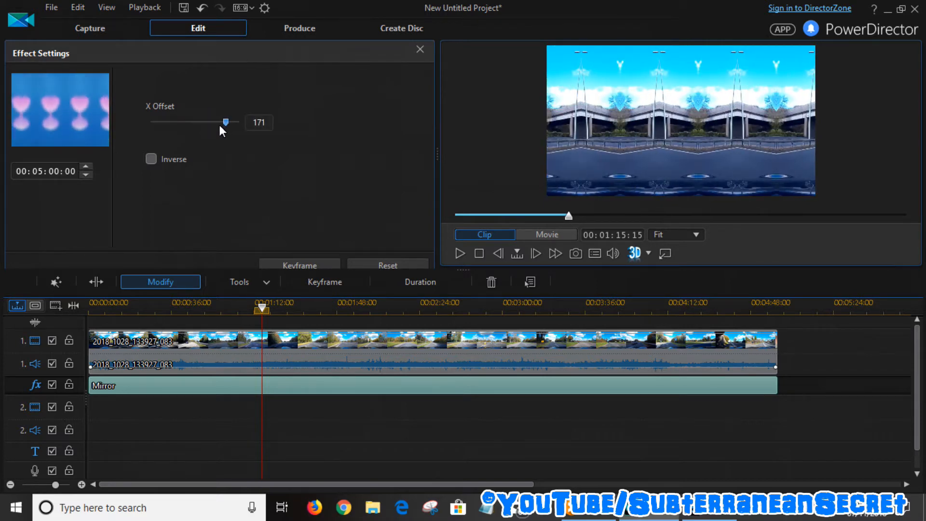
{"action": "left_click_drag", "start_coordinate": [226, 121], "coordinate": [188, 121]}
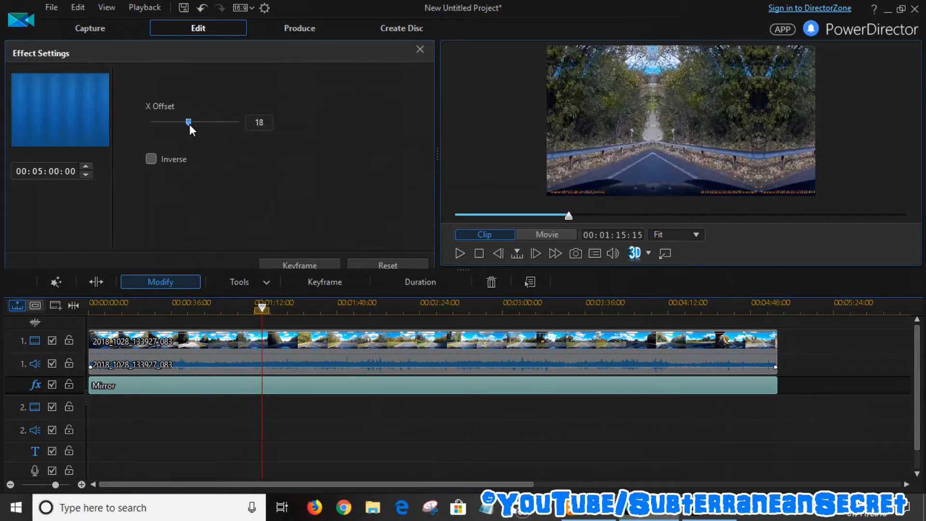
- Toggle Inverse on and off, then settle the X Offset at 102 with Inverse off
{"action": "left_click", "coordinate": [150, 159]}
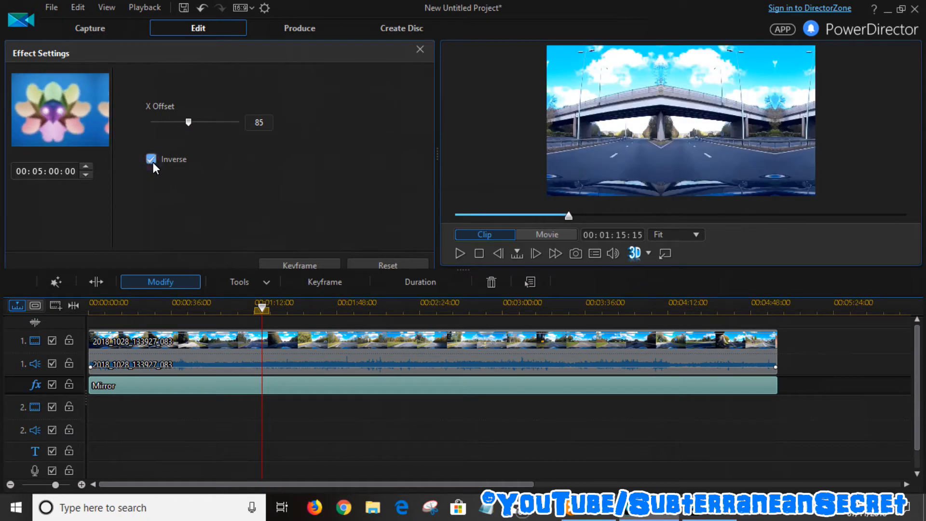
{"action": "left_click", "coordinate": [151, 159]}
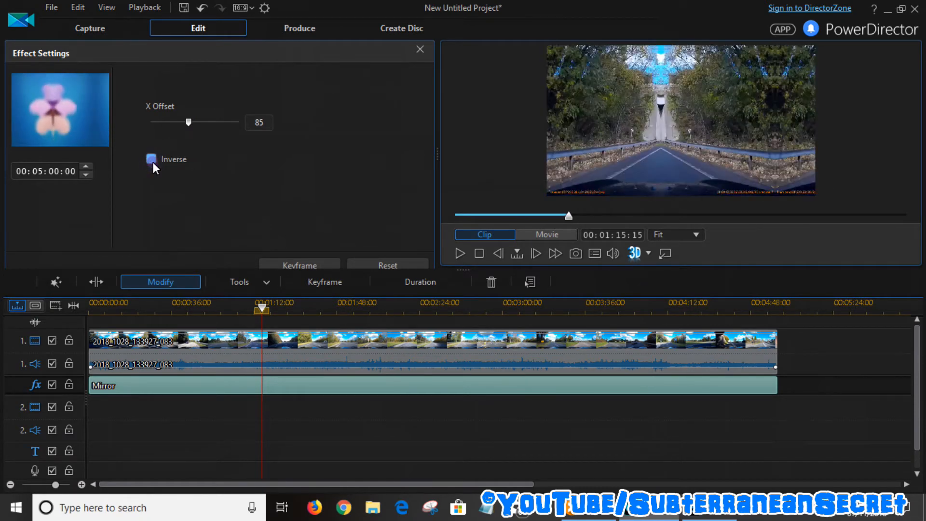
{"action": "left_click_drag", "start_coordinate": [188, 121], "coordinate": [195, 121]}
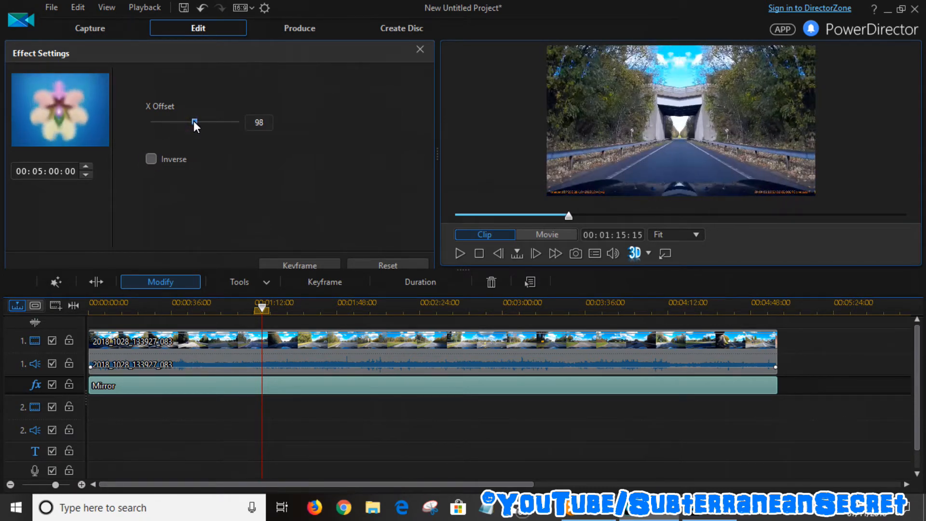
{"action": "left_click_drag", "start_coordinate": [194, 121], "coordinate": [193, 122]}
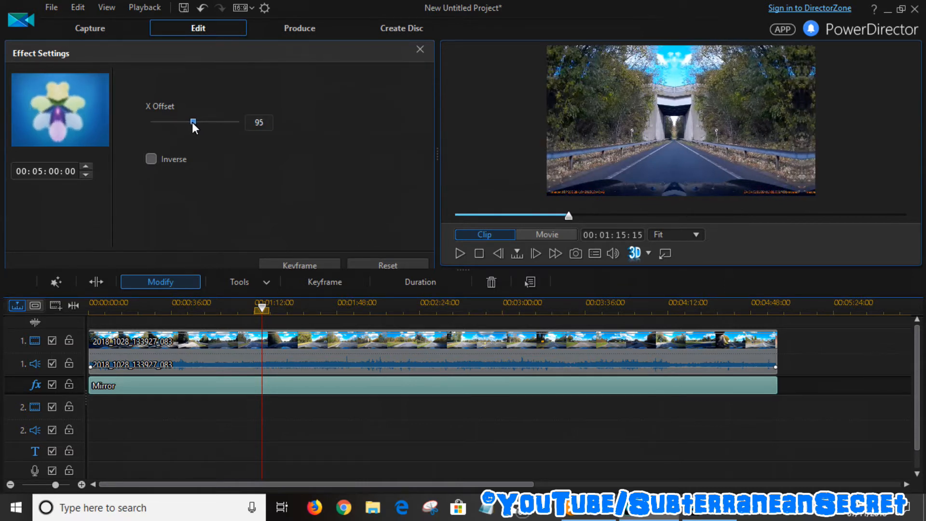
{"action": "left_click_drag", "start_coordinate": [192, 122], "coordinate": [195, 121]}
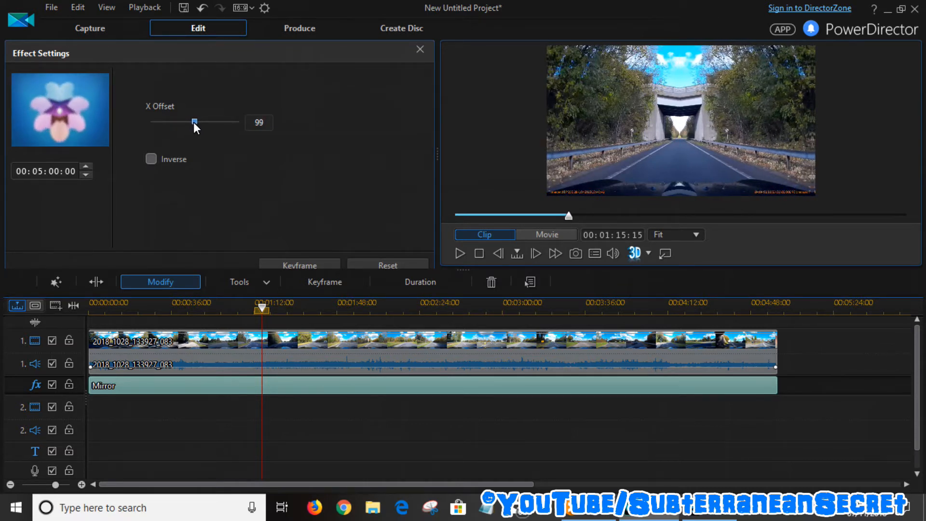
{"action": "left_click_drag", "start_coordinate": [195, 122], "coordinate": [196, 122]}
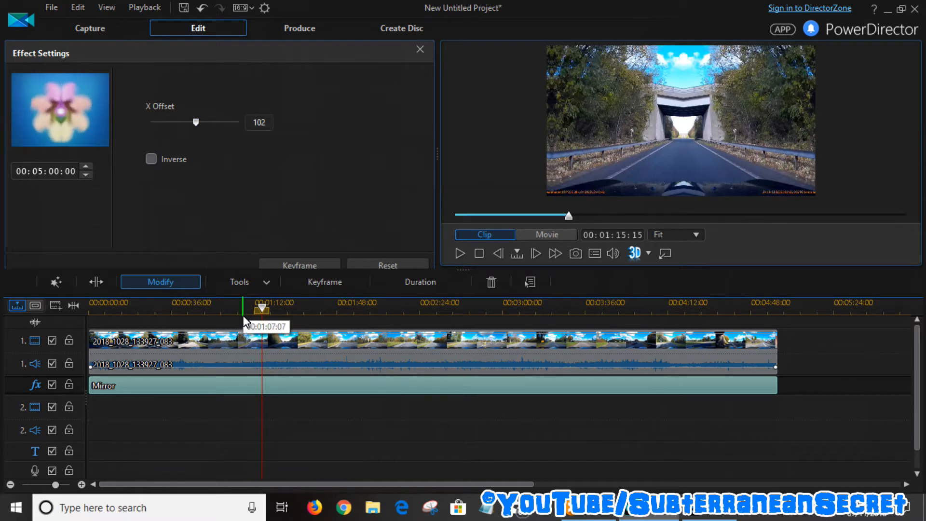